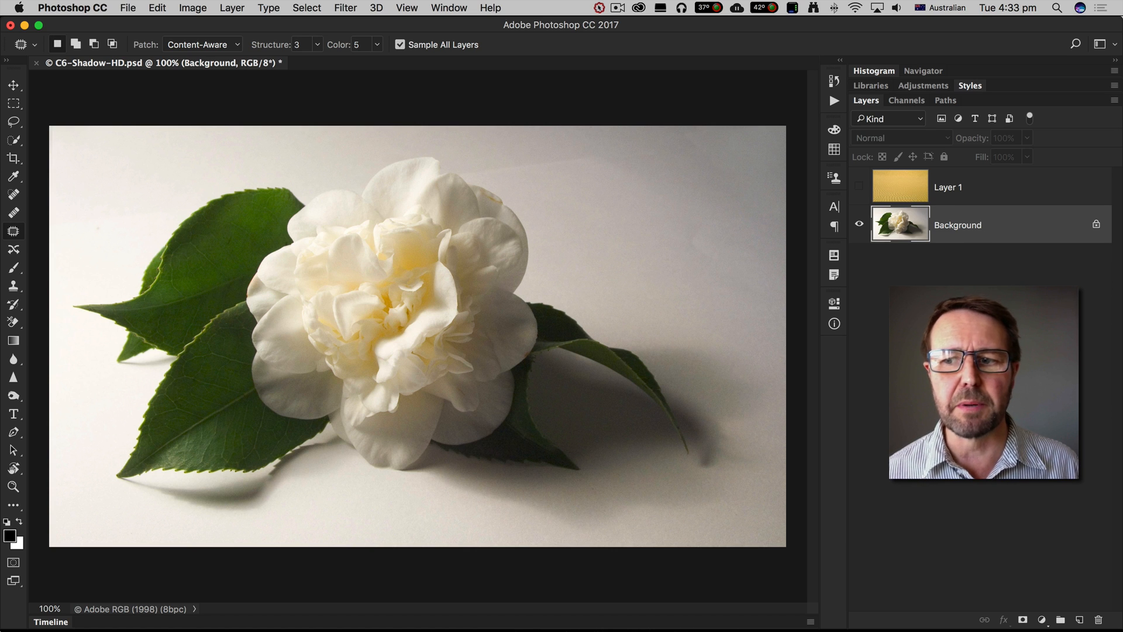
Preview the sand dune layer briefly, then hide it again
left_click(859, 187)
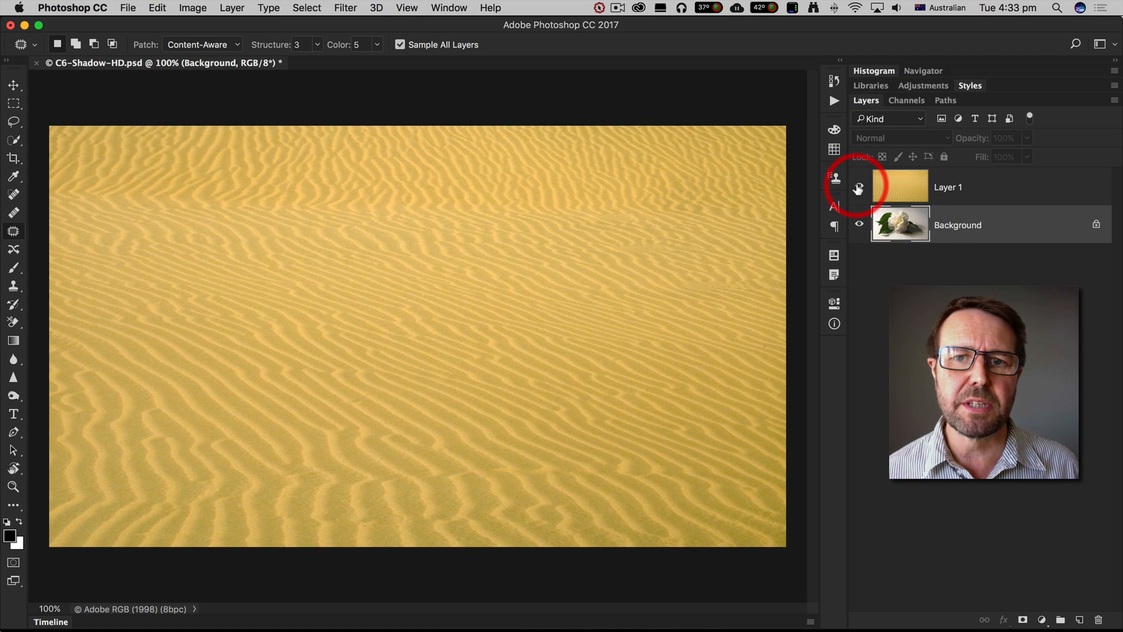
mouse_move(859, 187)
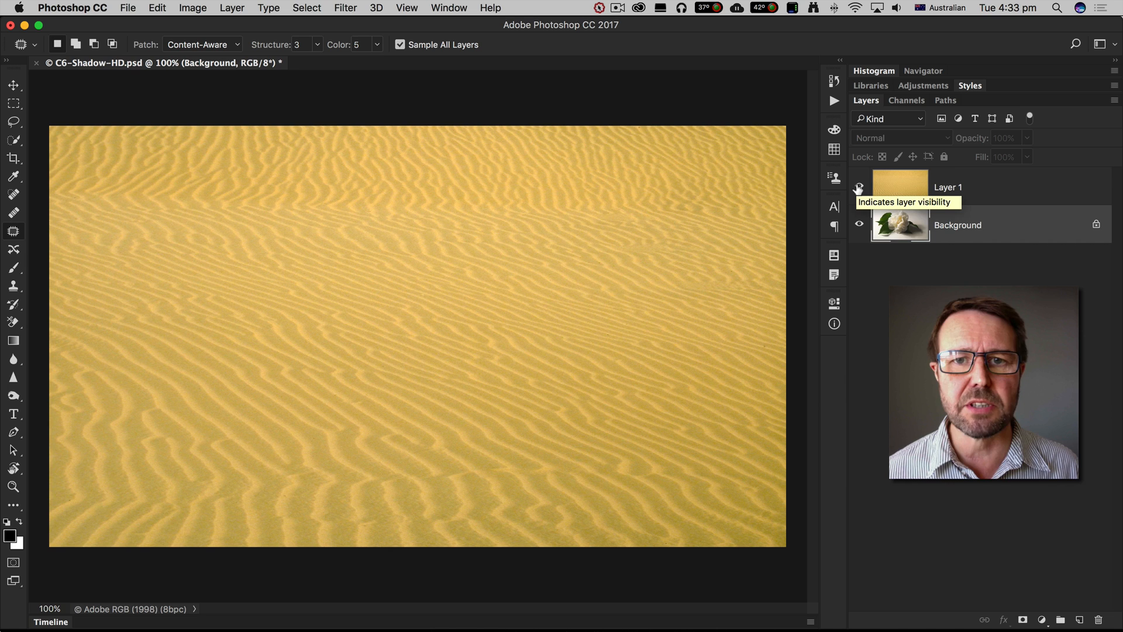
left_click(858, 187)
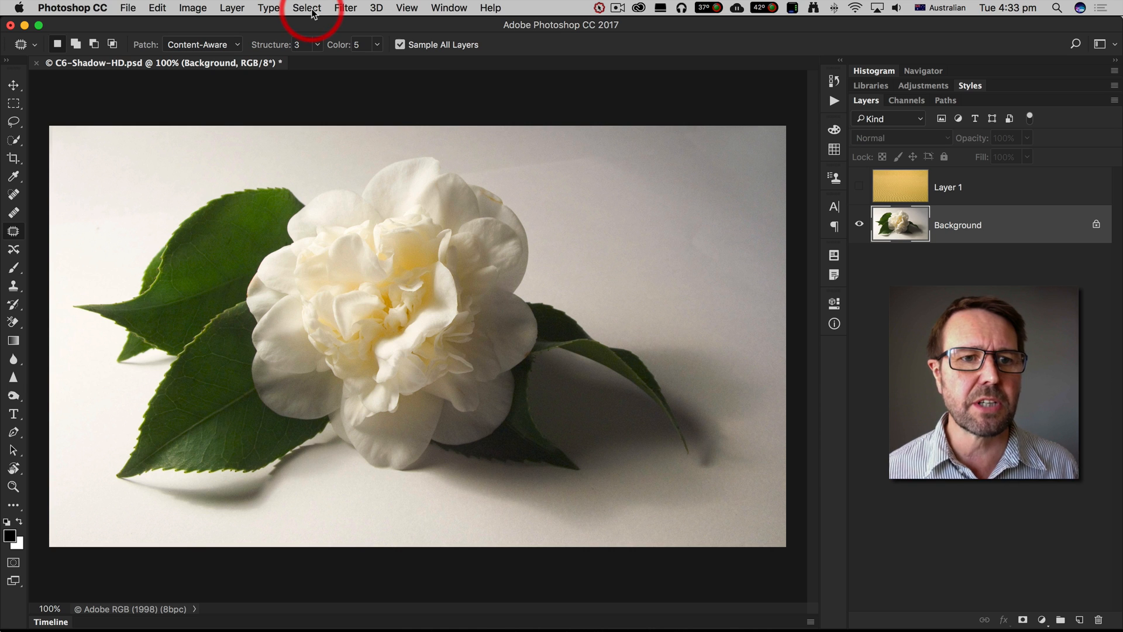
Load the saved Flower channel as a selection of the camellia and leaves
left_click(306, 8)
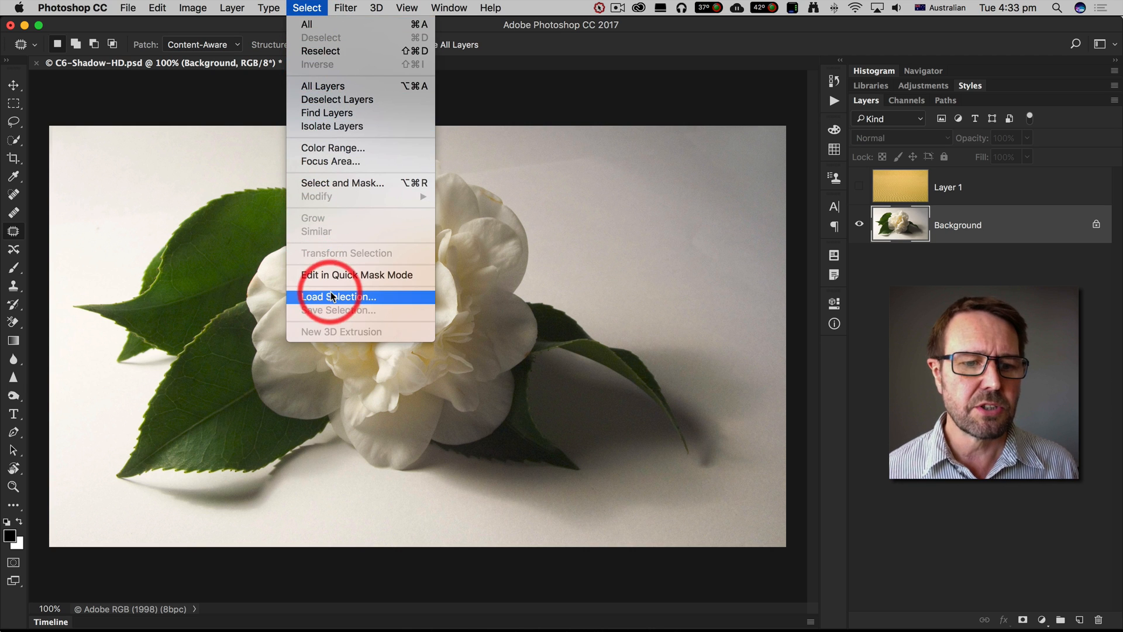
left_click(338, 296)
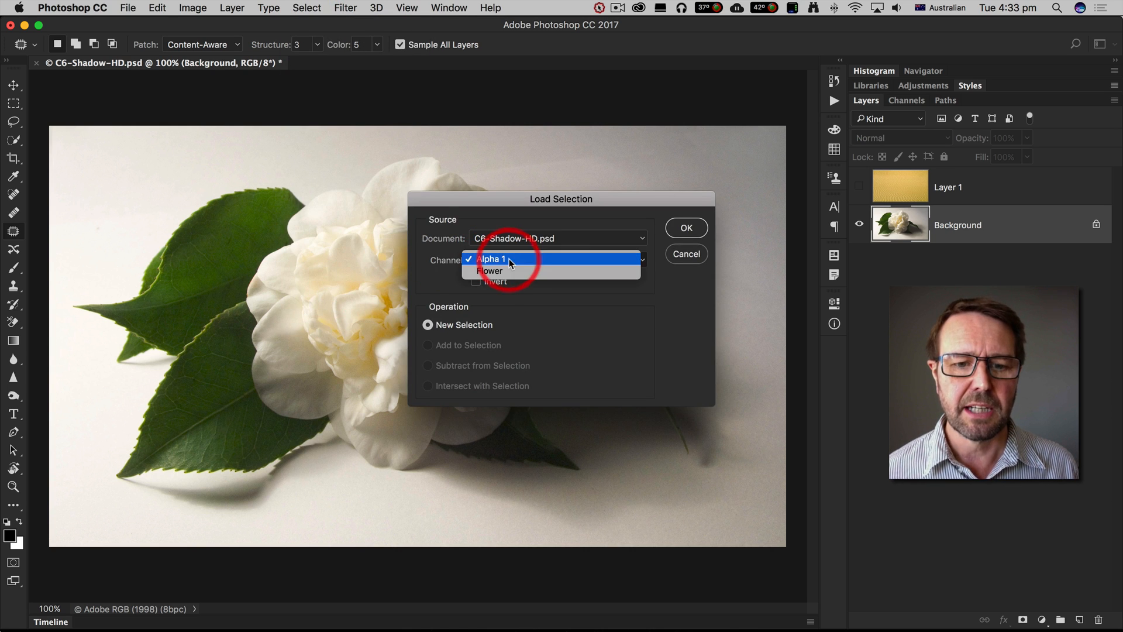
left_click(487, 270)
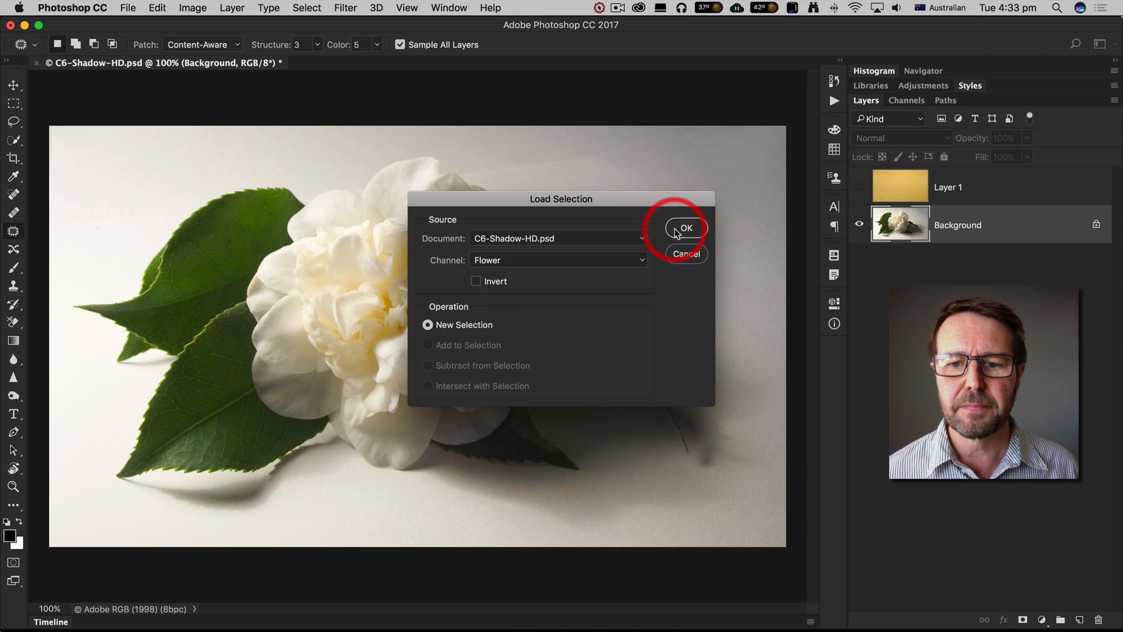
left_click(684, 229)
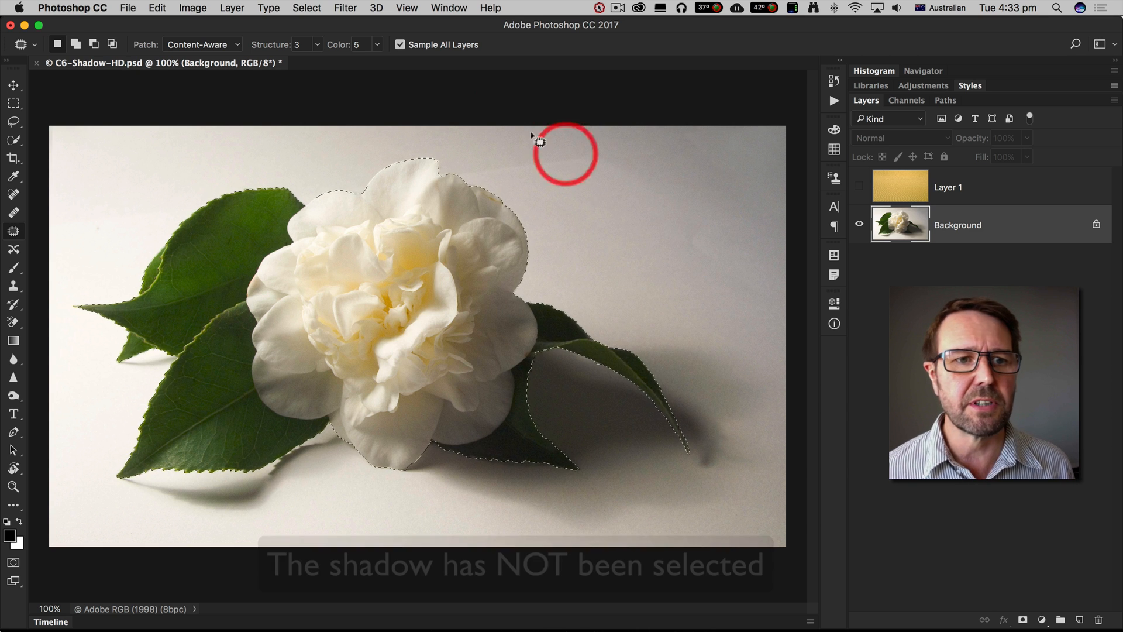
Invert the selection, show Layer 1 and mask the sand out over the flower
left_click(306, 8)
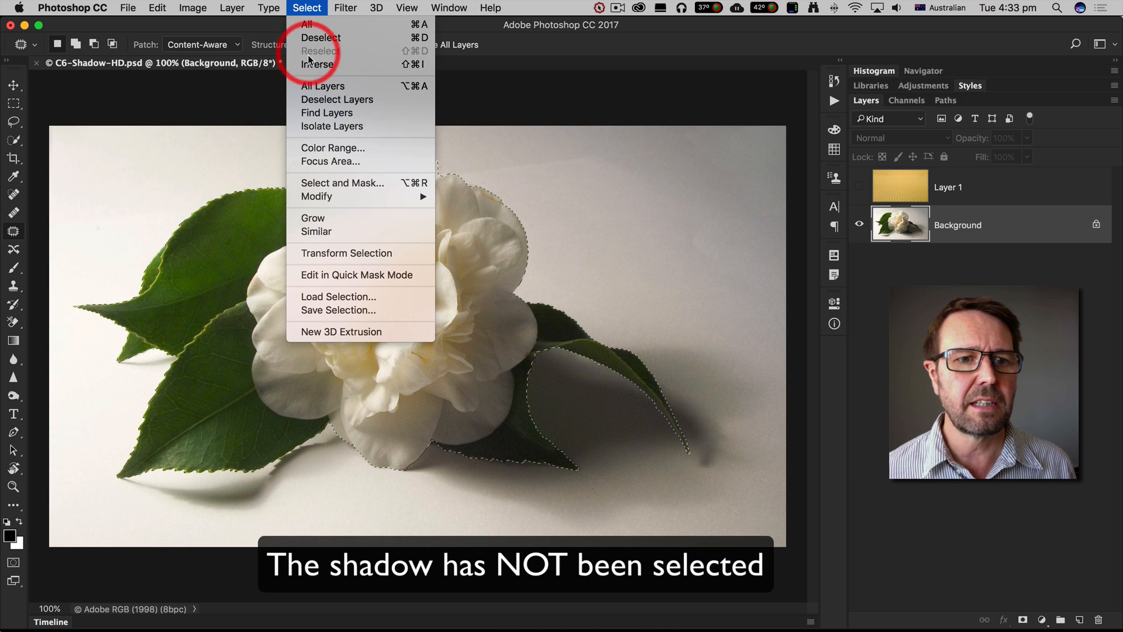
left_click(318, 64)
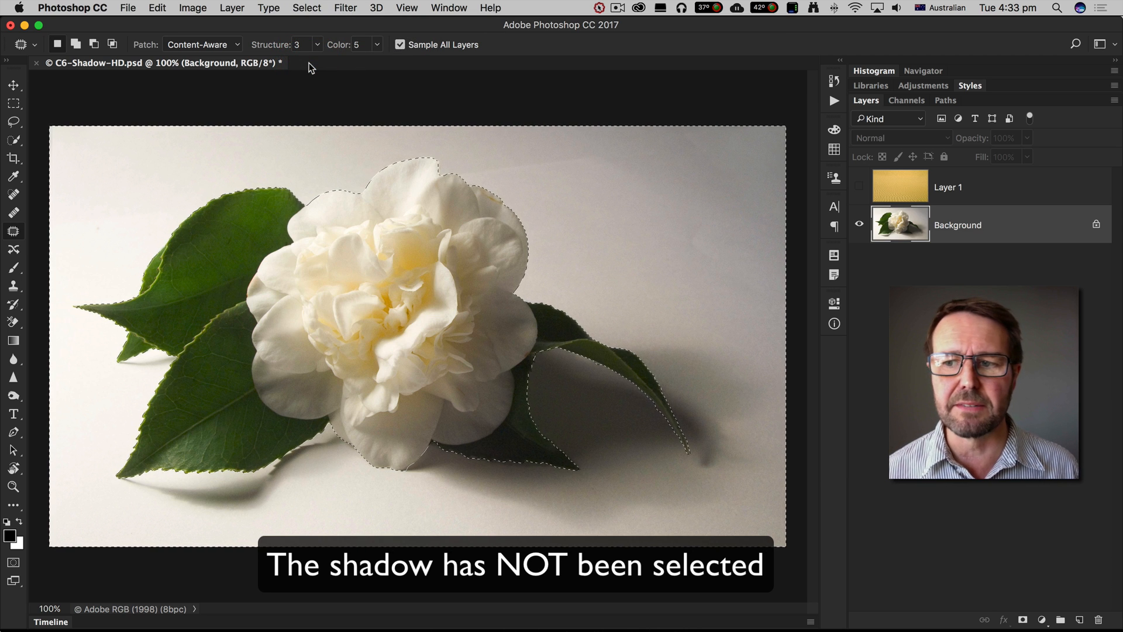
left_click(900, 188)
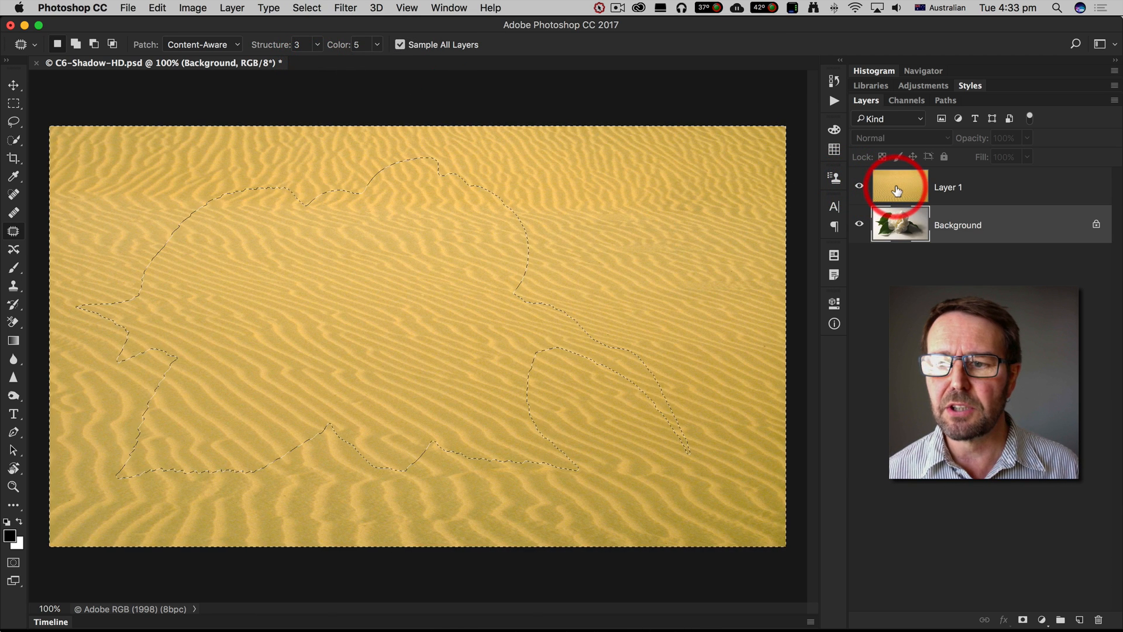
left_click(946, 187)
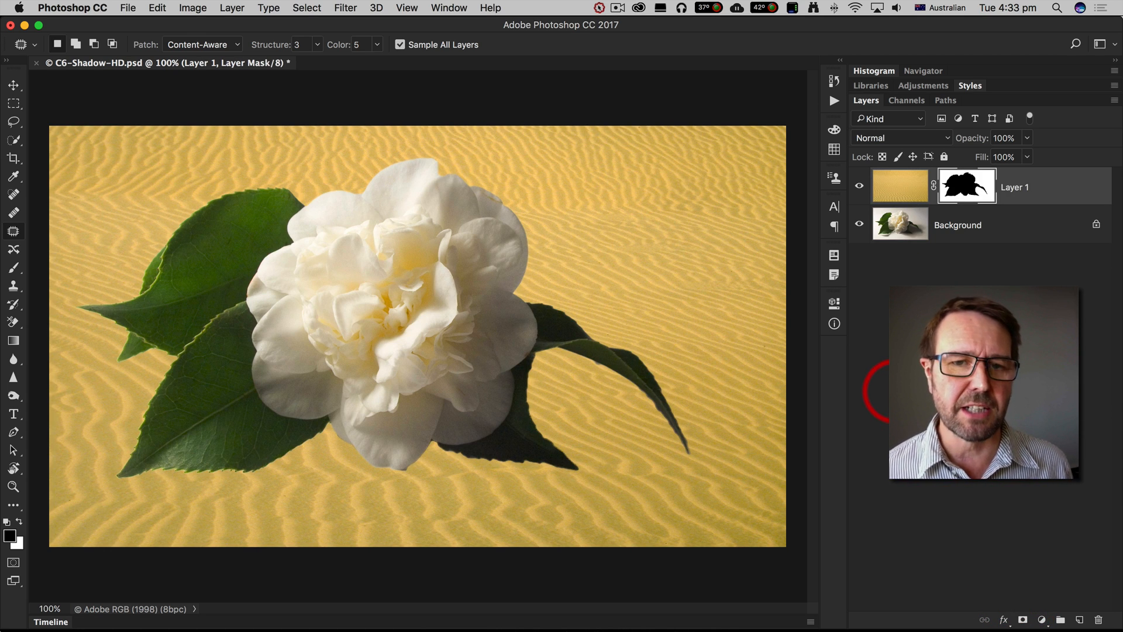
Set Layer 1's blending mode to Multiply so the leaf shadow shows on the sand
left_click(900, 186)
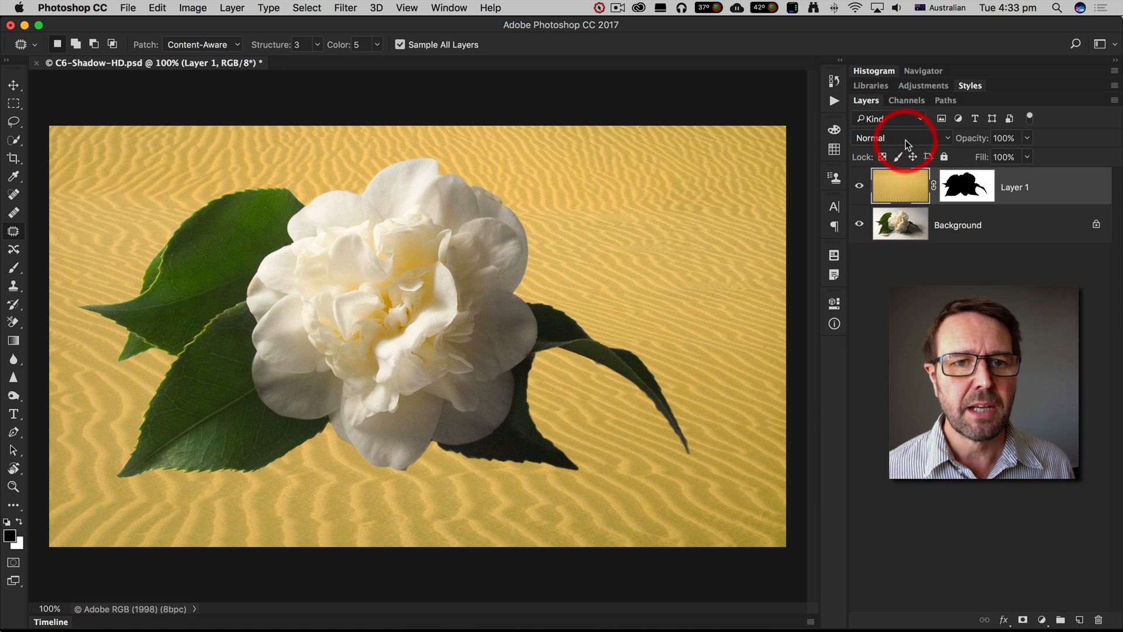
left_click(899, 138)
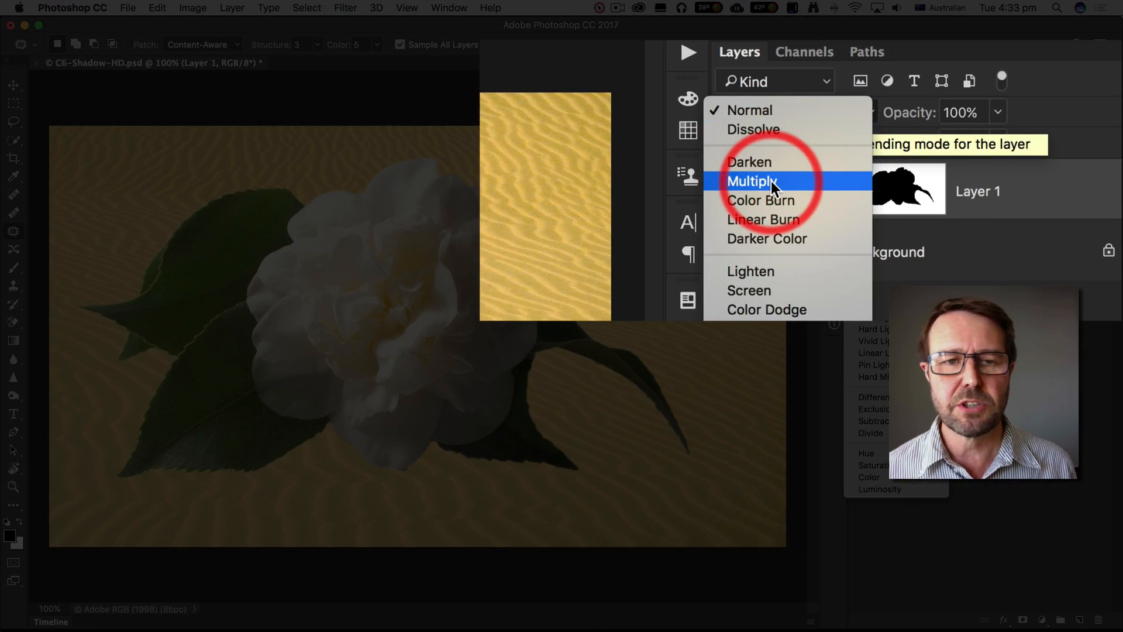
left_click(751, 180)
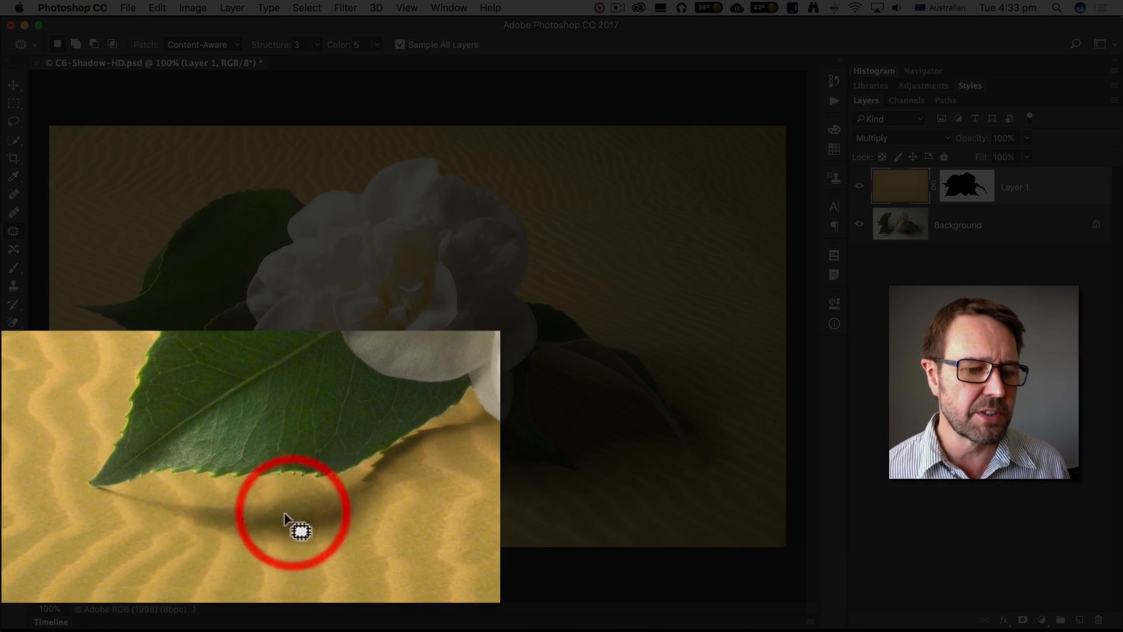
mouse_move(340, 524)
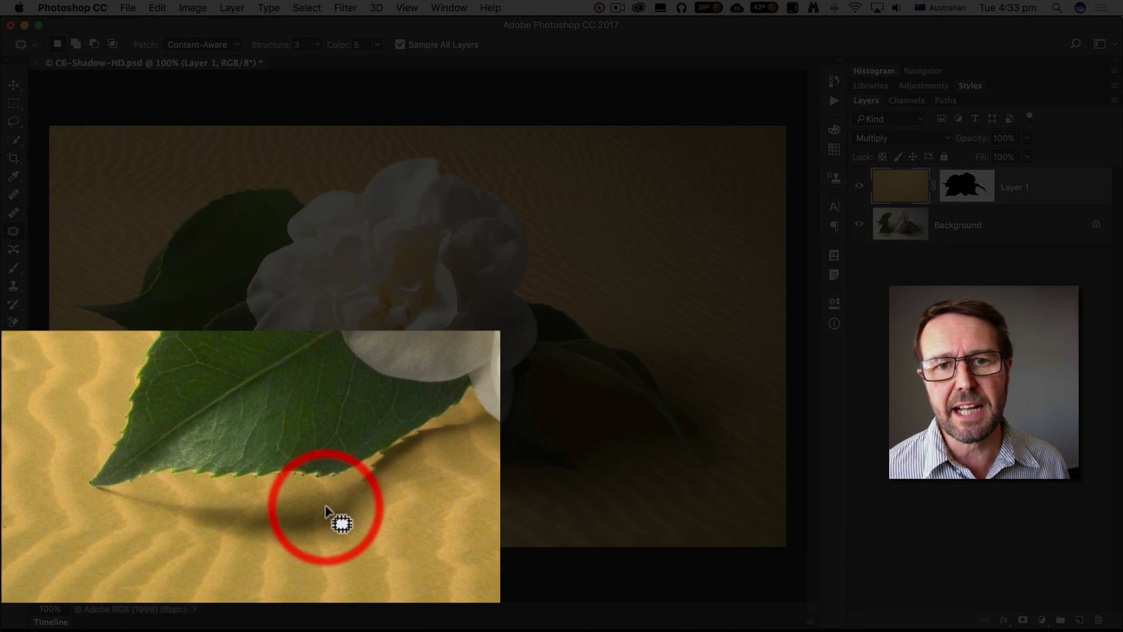